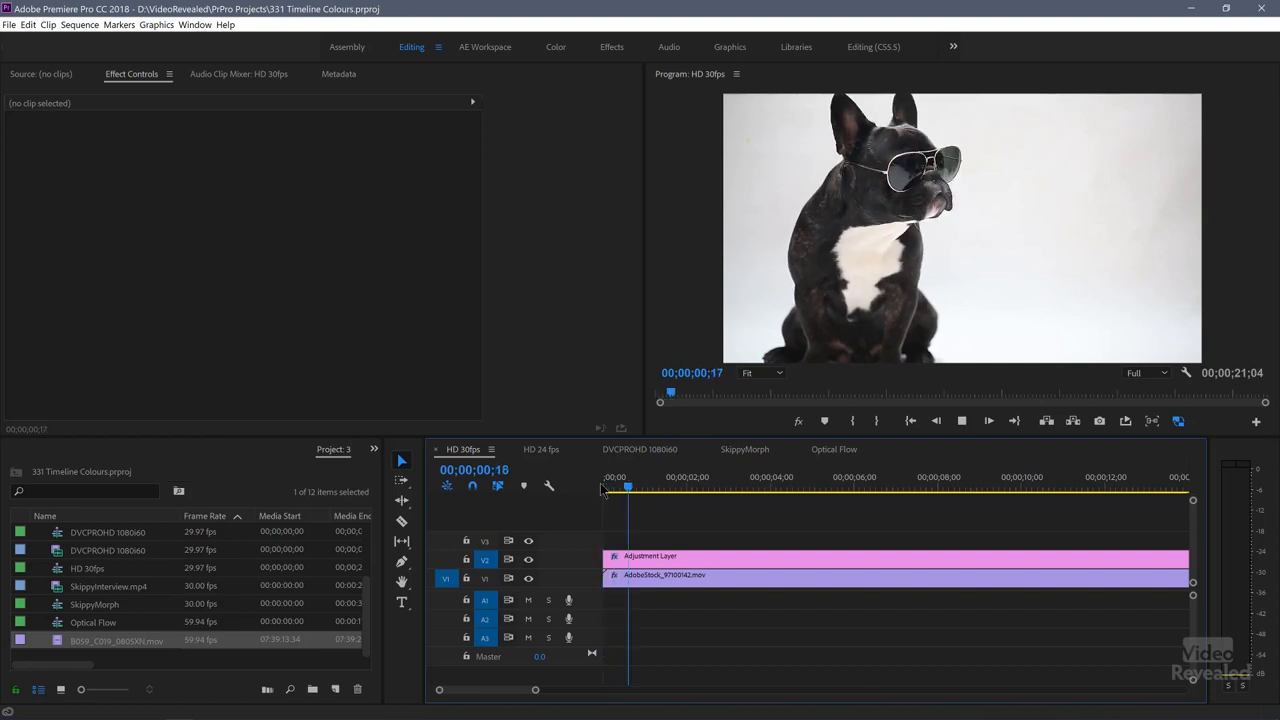
- Enable Show Dropped Frame Indicator from the Program Monitor's wrench settings menu
{"action": "left_click", "coordinate": [710, 488]}
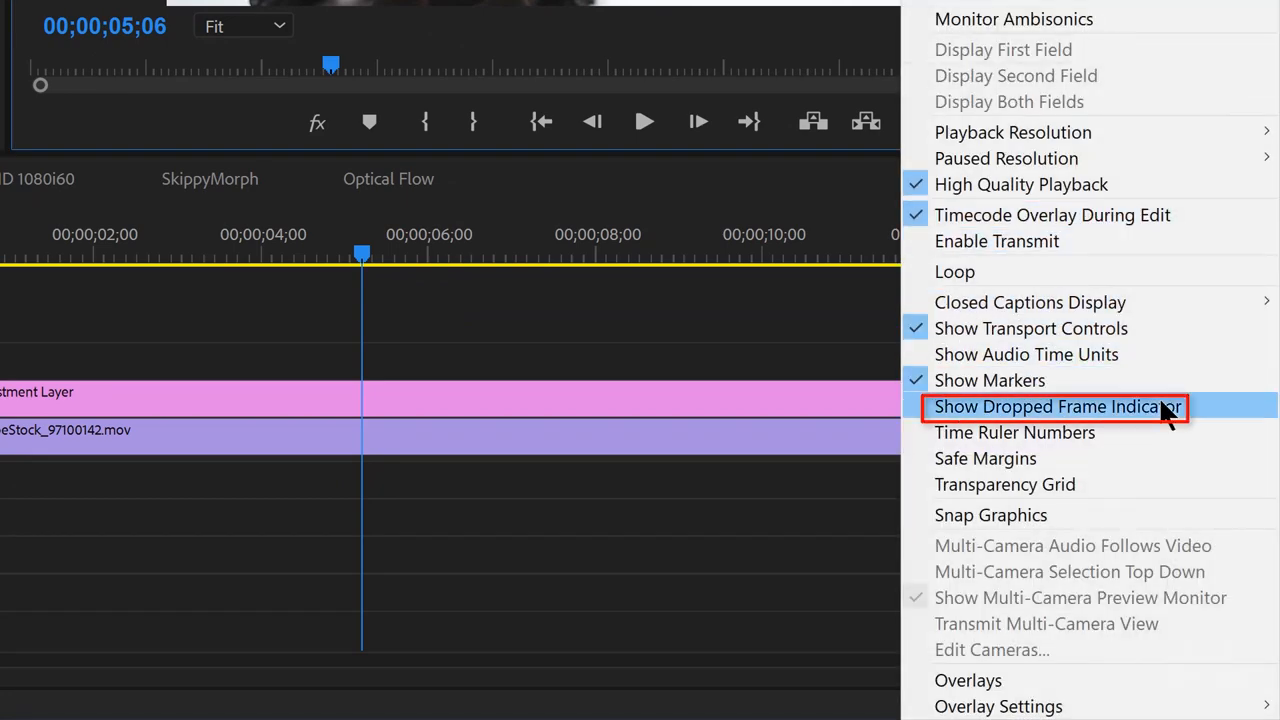
{"action": "left_click", "coordinate": [1057, 407]}
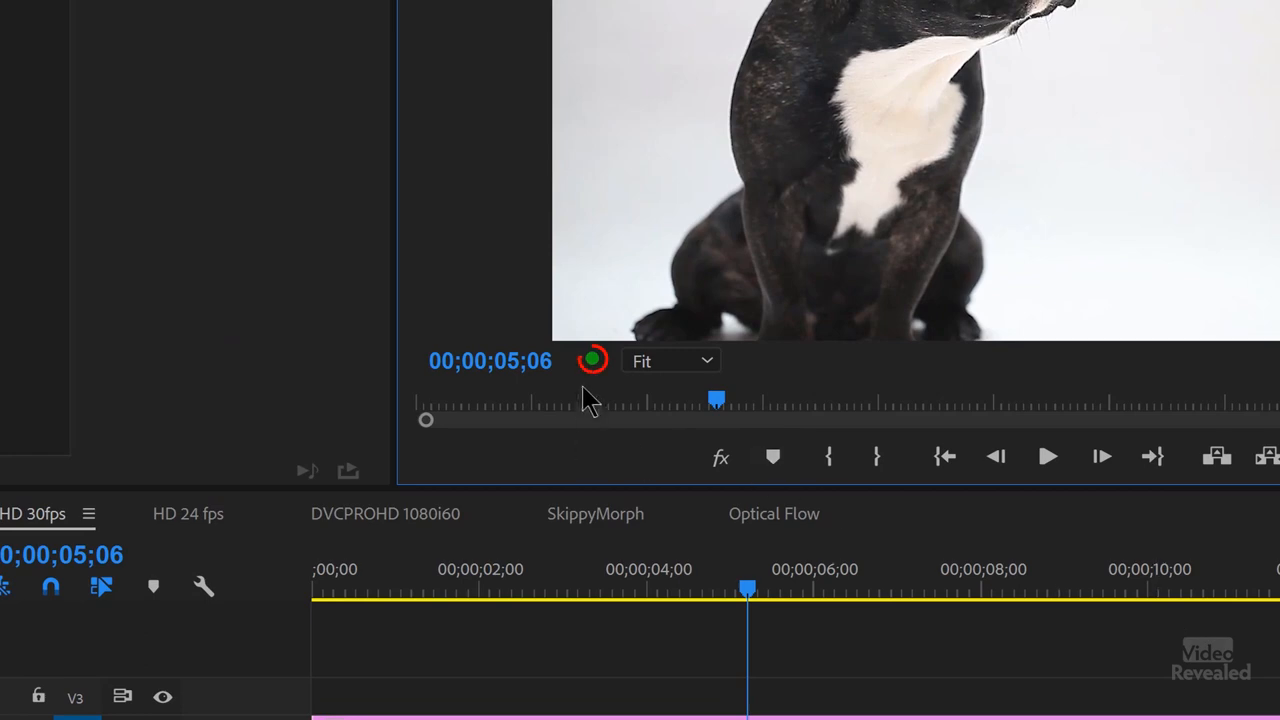
{"action": "mouse_move", "coordinate": [592, 362]}
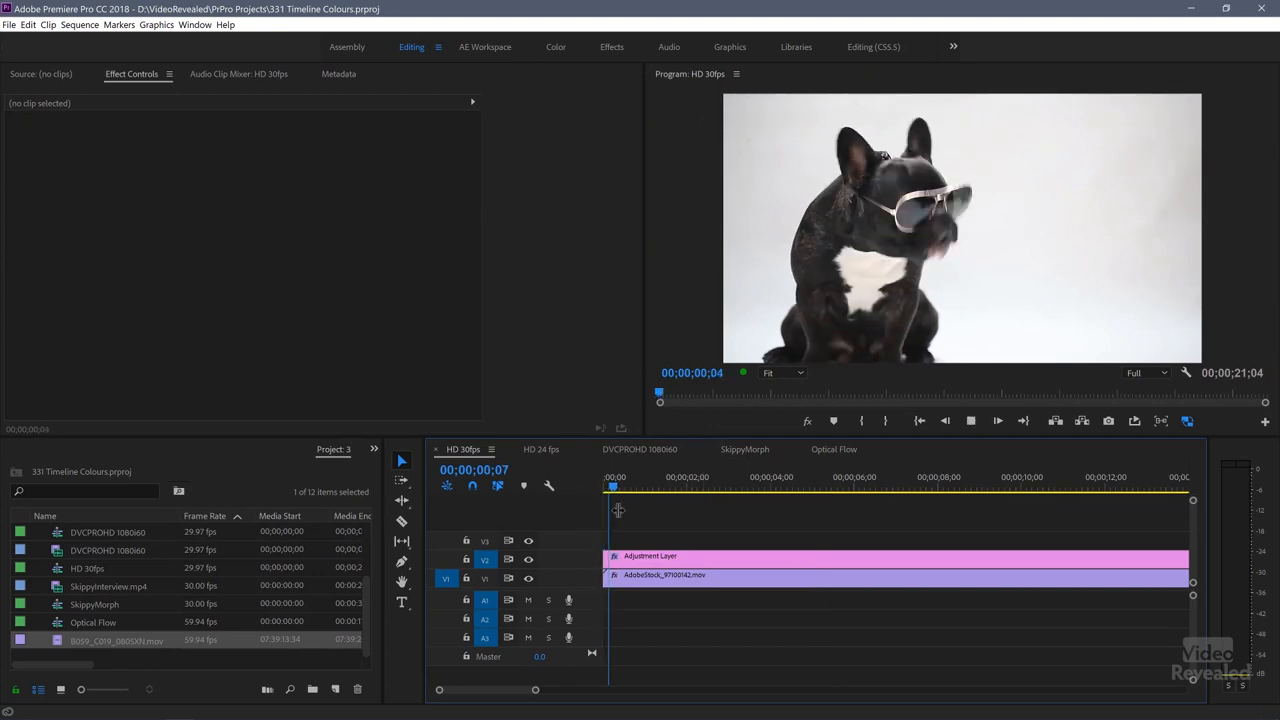
- Preview the sequence, then select the AdobeStock dog clip on V1 to reveal its Lumetri Color effect
{"action": "left_click", "coordinate": [695, 487]}
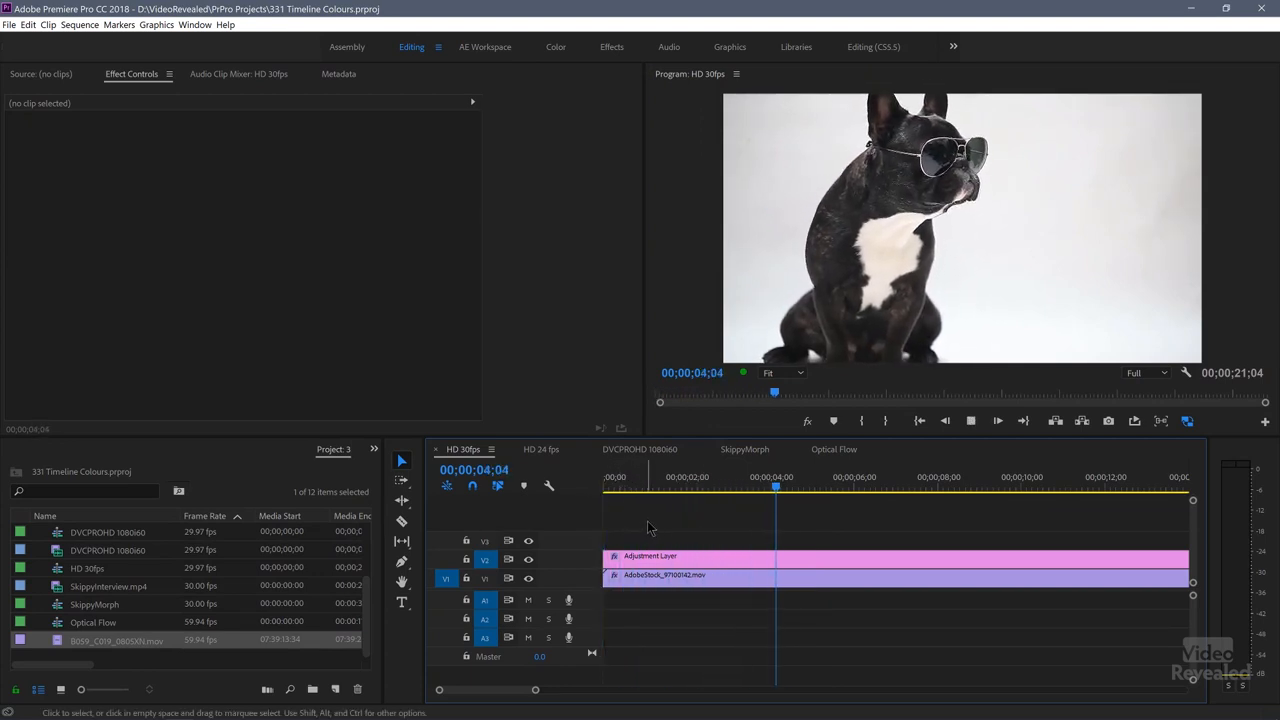
{"action": "left_click", "coordinate": [854, 487]}
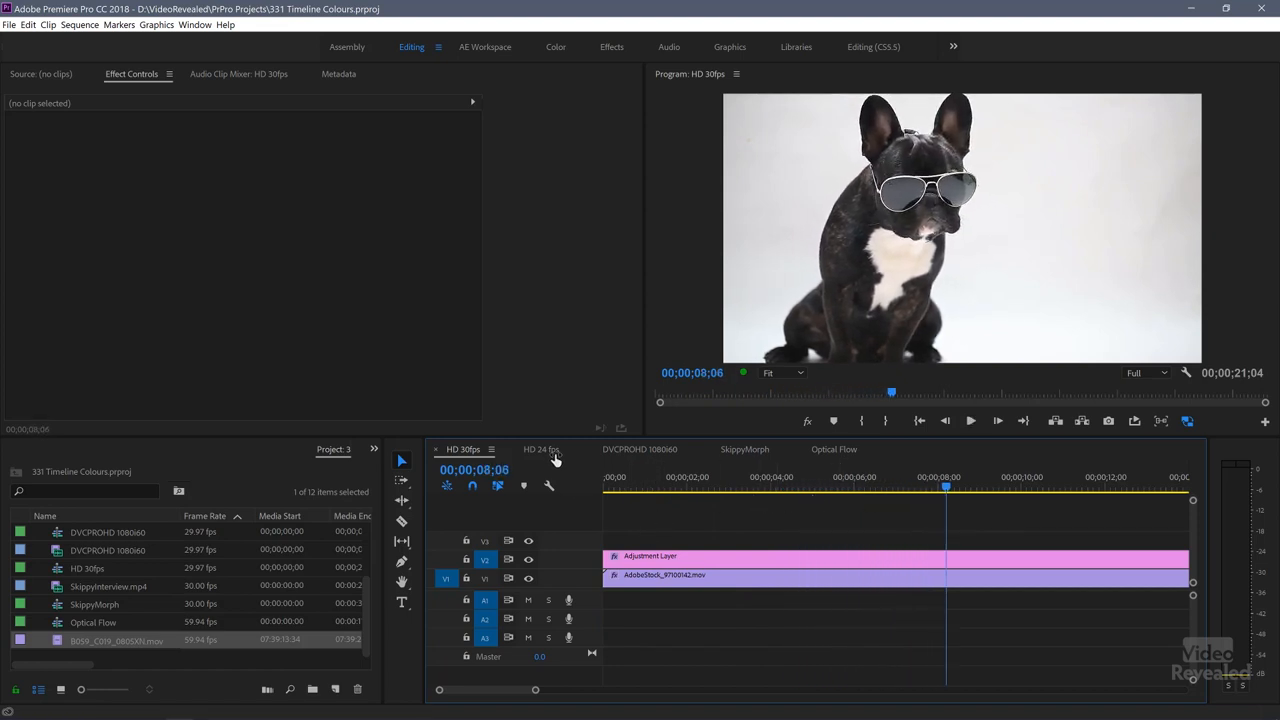
{"action": "left_click", "coordinate": [547, 449]}
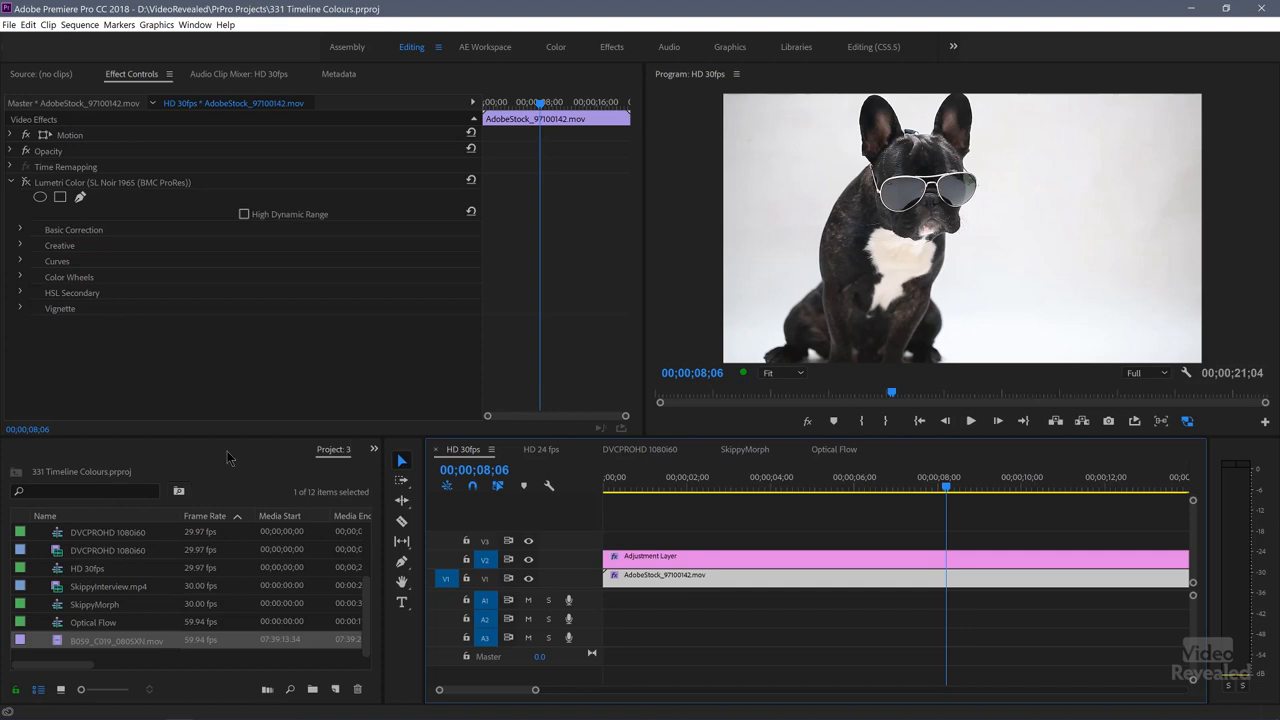
- Search the Effects panel for 'lumetri' and apply the Lumetri Color noir look to the dog clip
{"action": "left_click", "coordinate": [374, 449]}
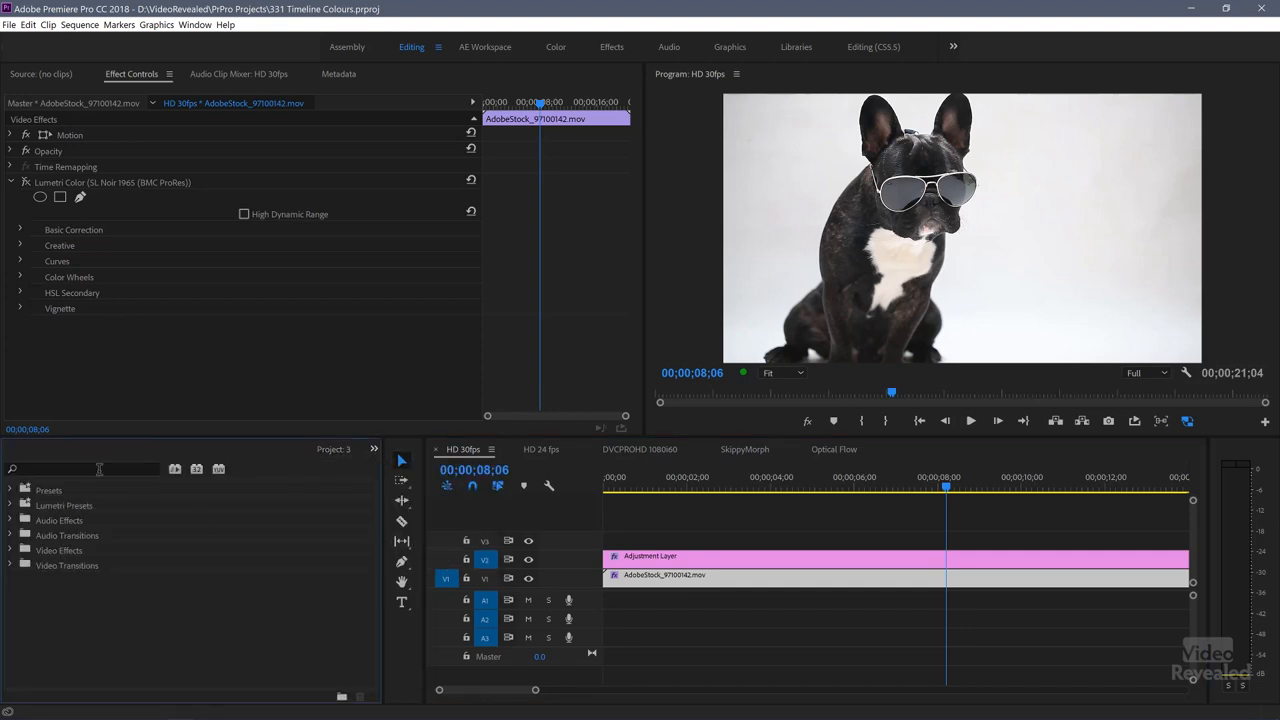
{"action": "type", "text": "f"}
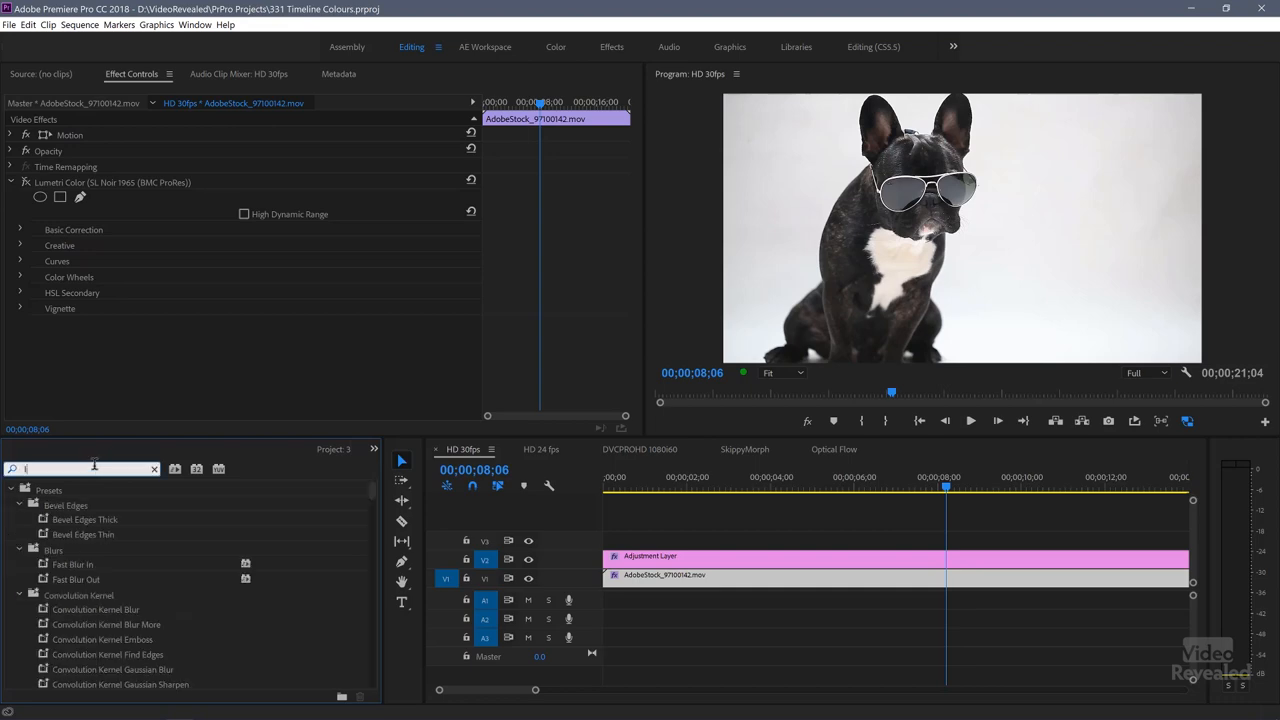
{"action": "type", "text": "lumetri"}
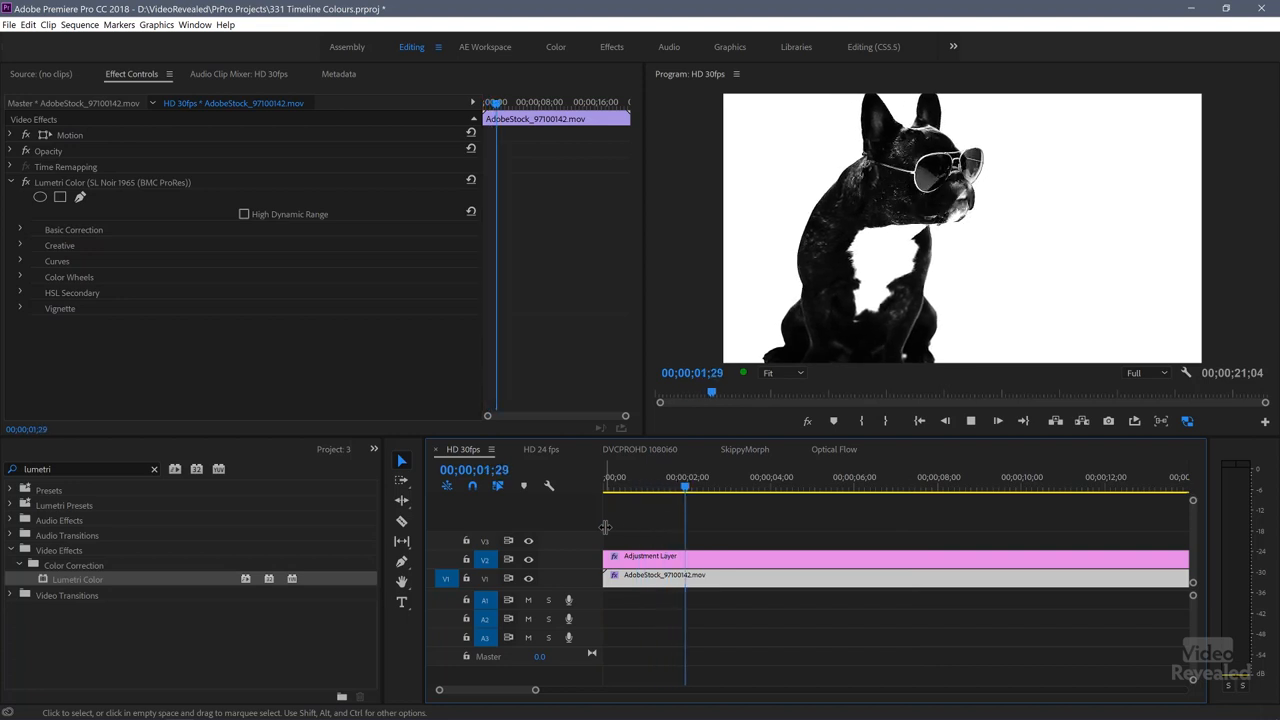
- Preview the noir-graded clip, then bring up the File > Project Settings submenu
{"action": "left_click", "coordinate": [765, 485]}
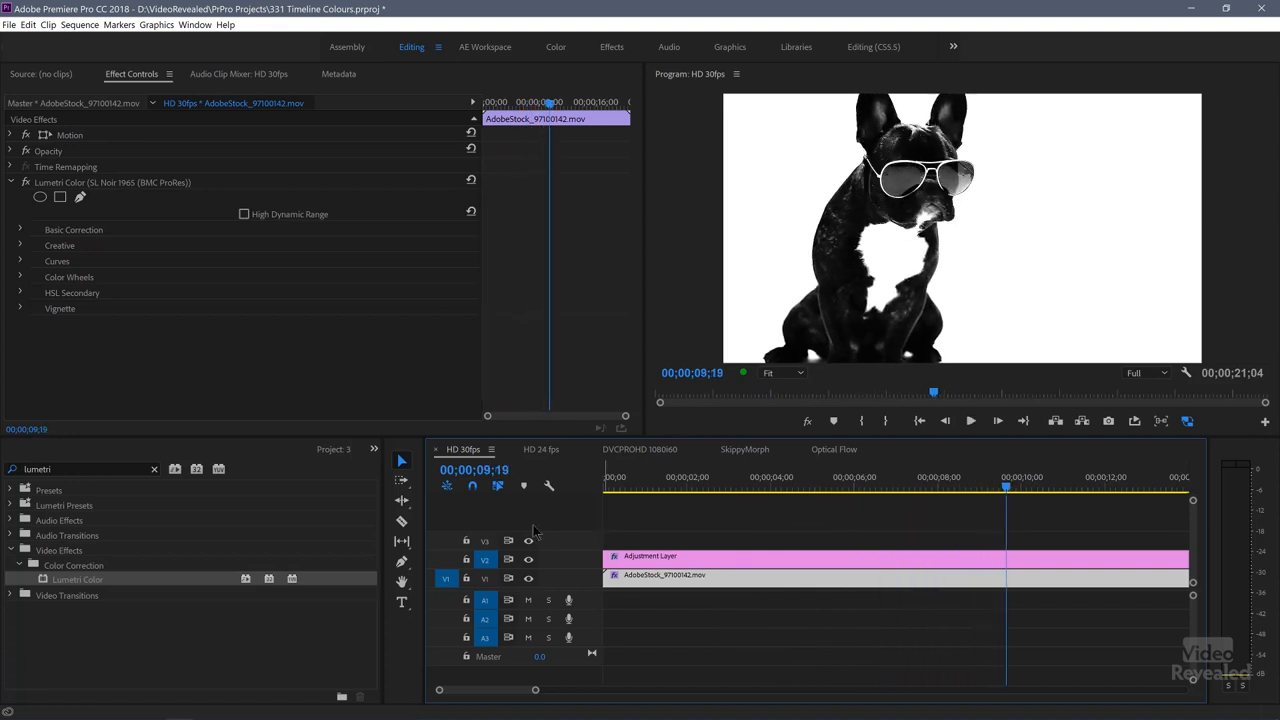
{"action": "left_click", "coordinate": [11, 24]}
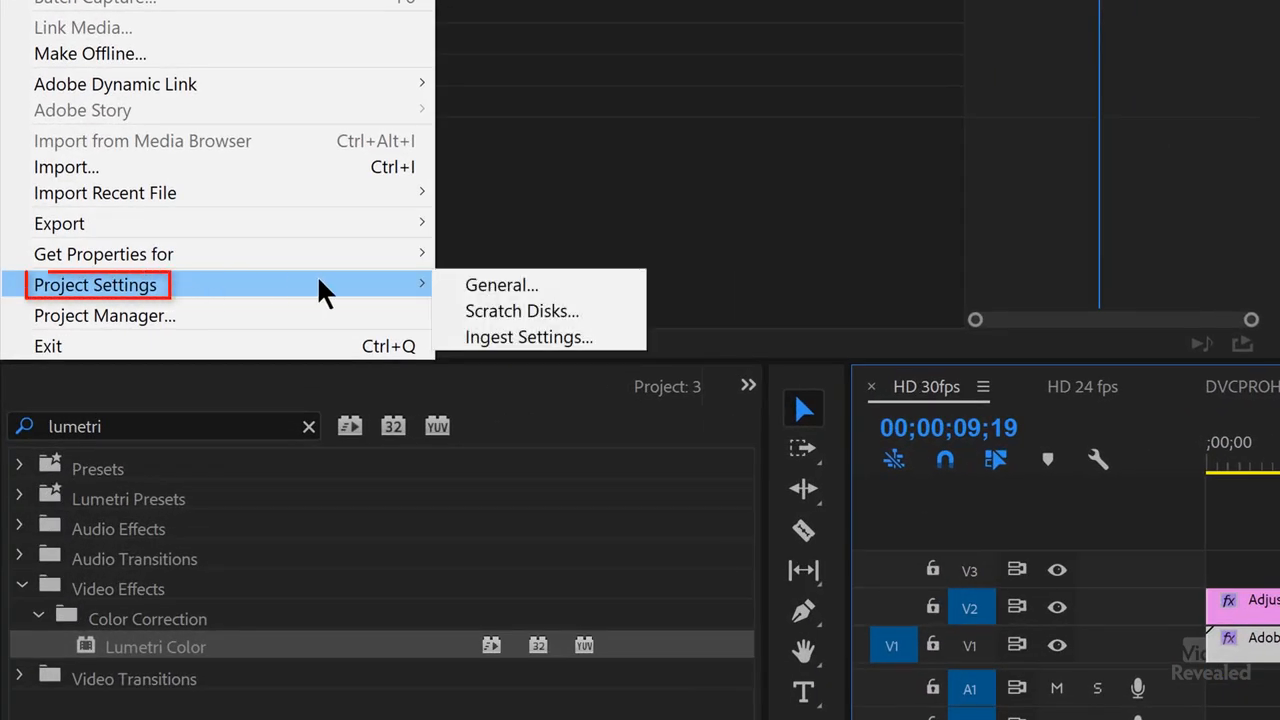
- Set the General project renderer to Mercury Playback Engine Software Only and return the playhead to the start
{"action": "left_click", "coordinate": [500, 285]}
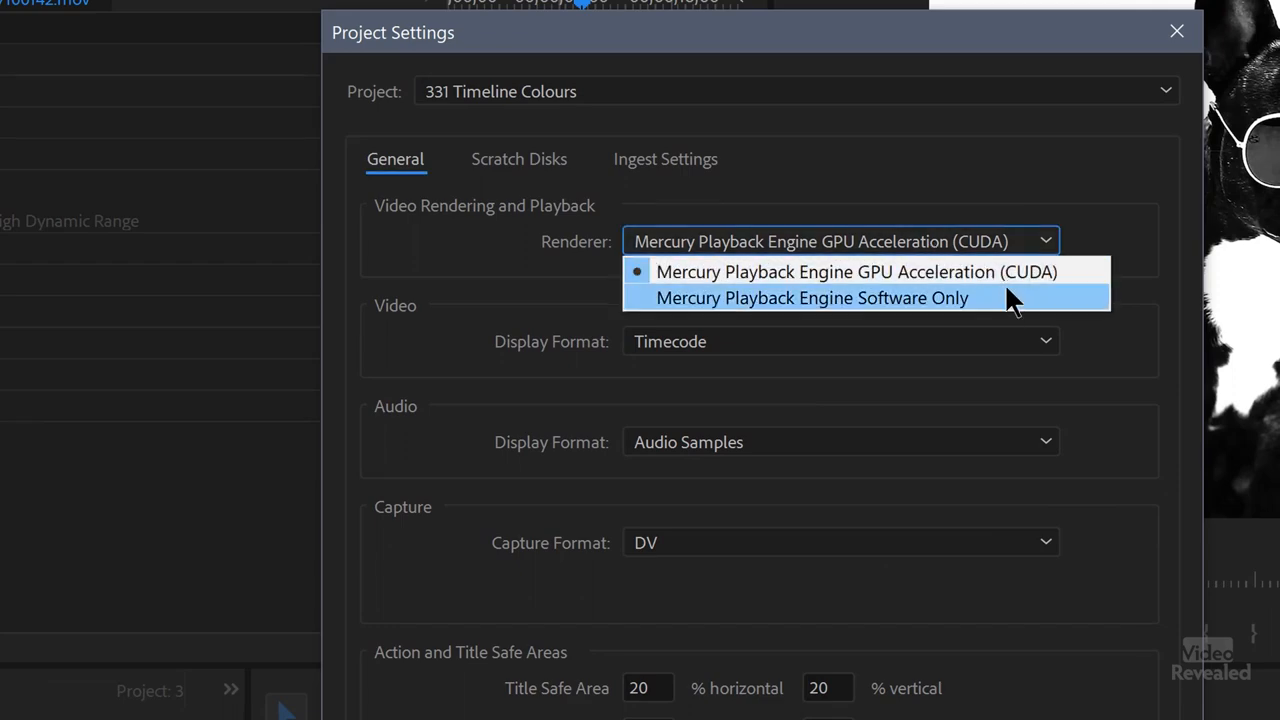
{"action": "left_click", "coordinate": [812, 297]}
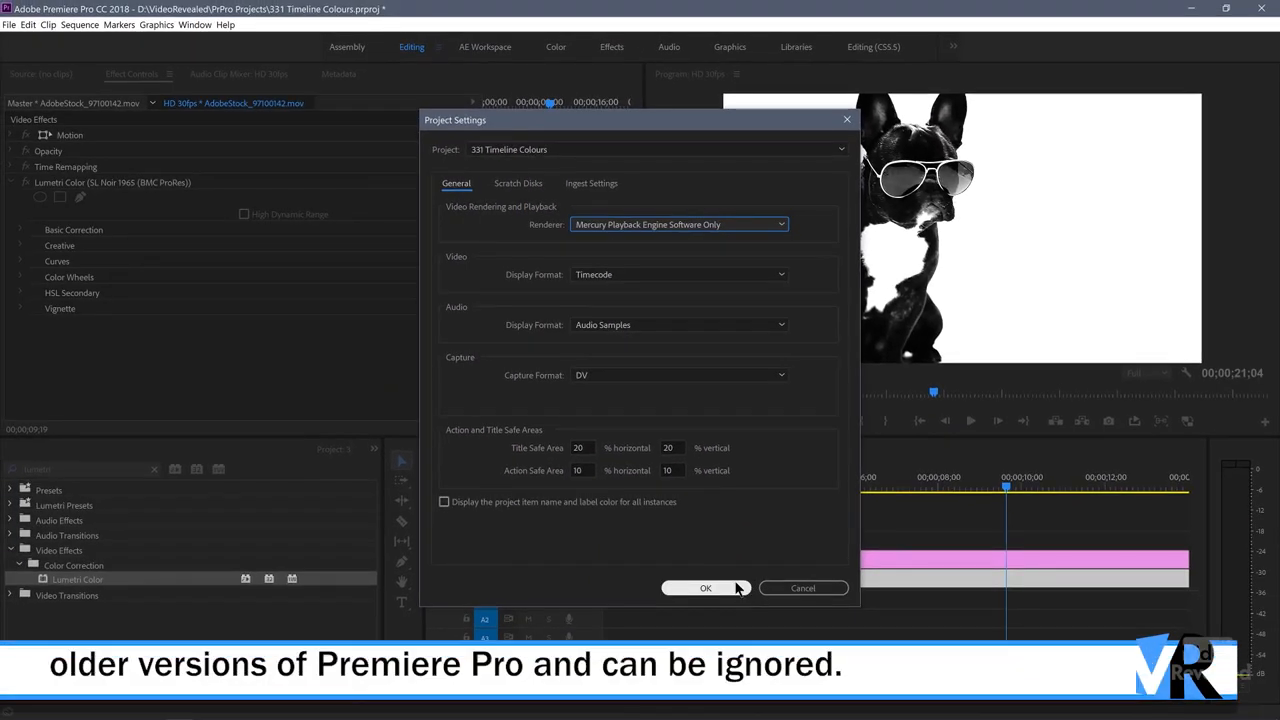
{"action": "left_click", "coordinate": [706, 588]}
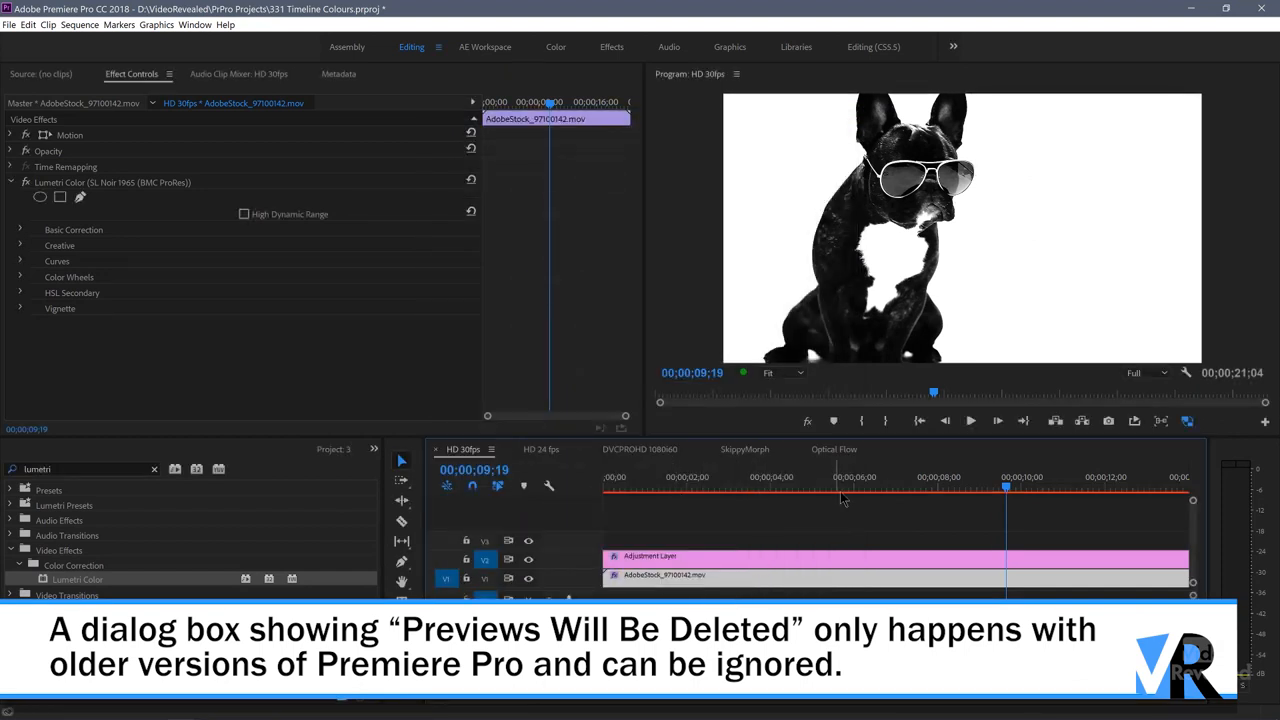
{"action": "left_click", "coordinate": [595, 477]}
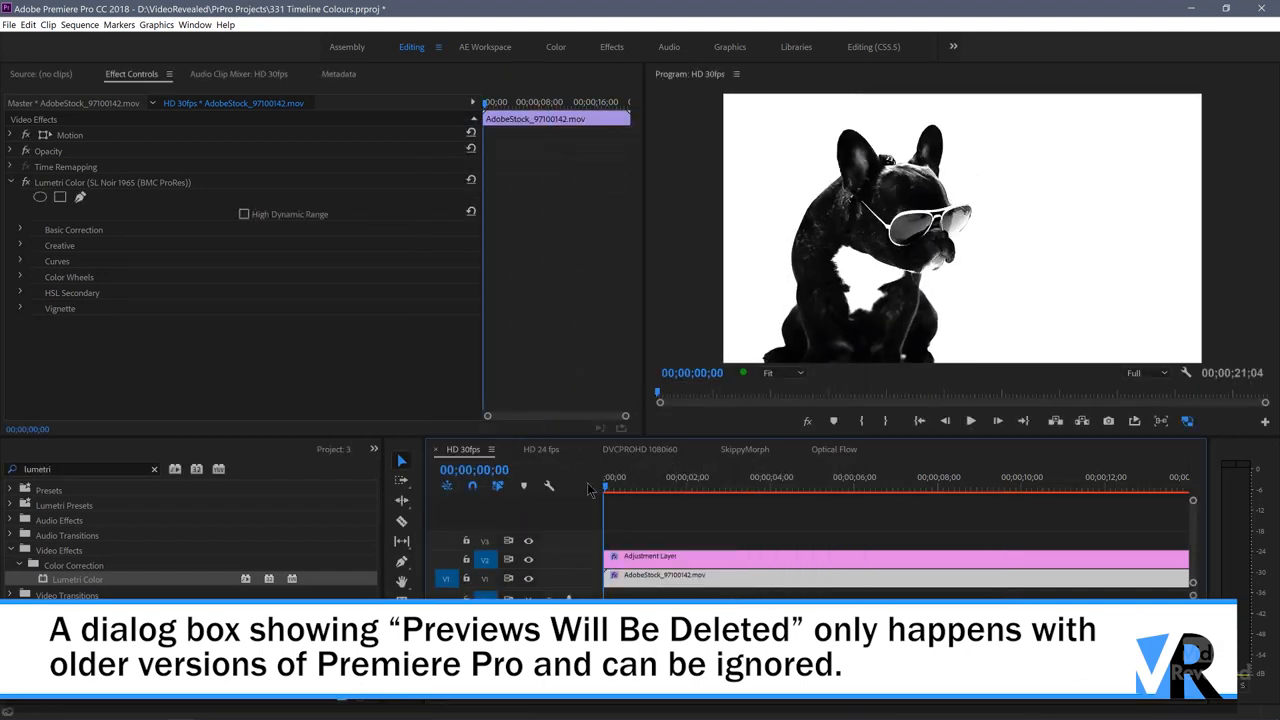
{"action": "left_click", "coordinate": [971, 421]}
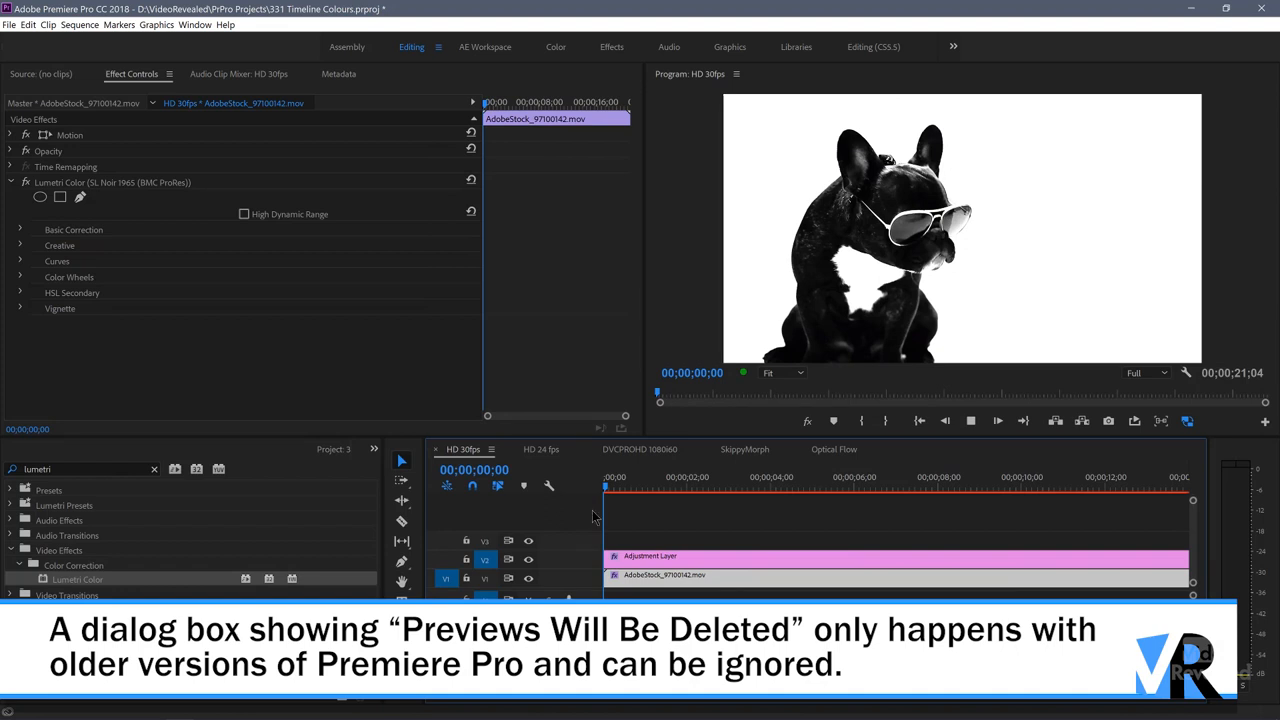